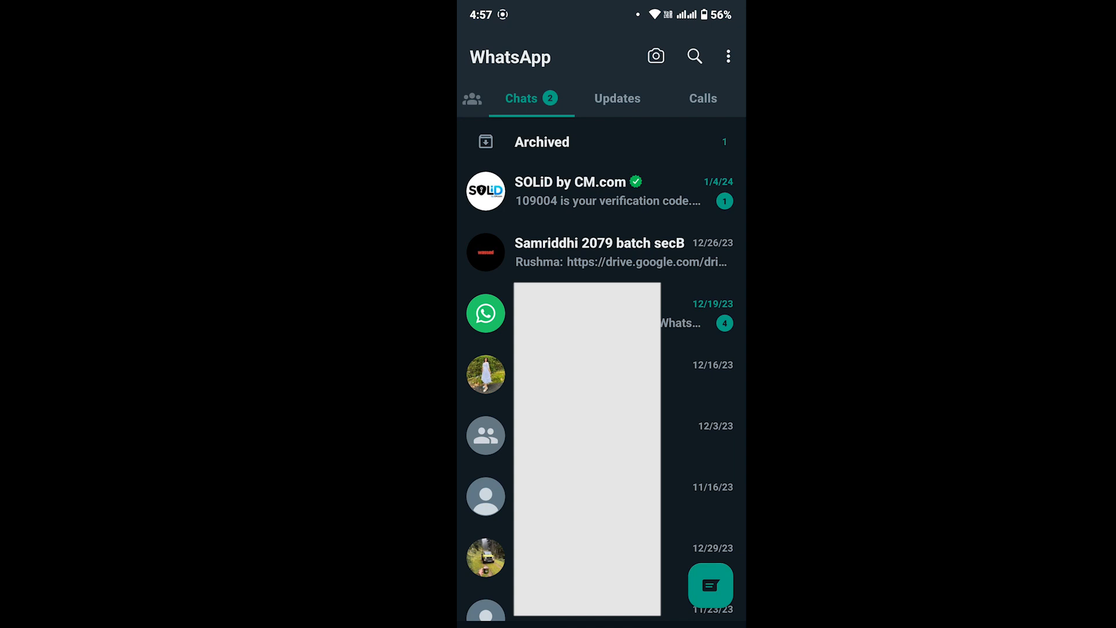
Open WhatsApp's Last seen and online privacy options via Settings and Privacy
left_click(727, 57)
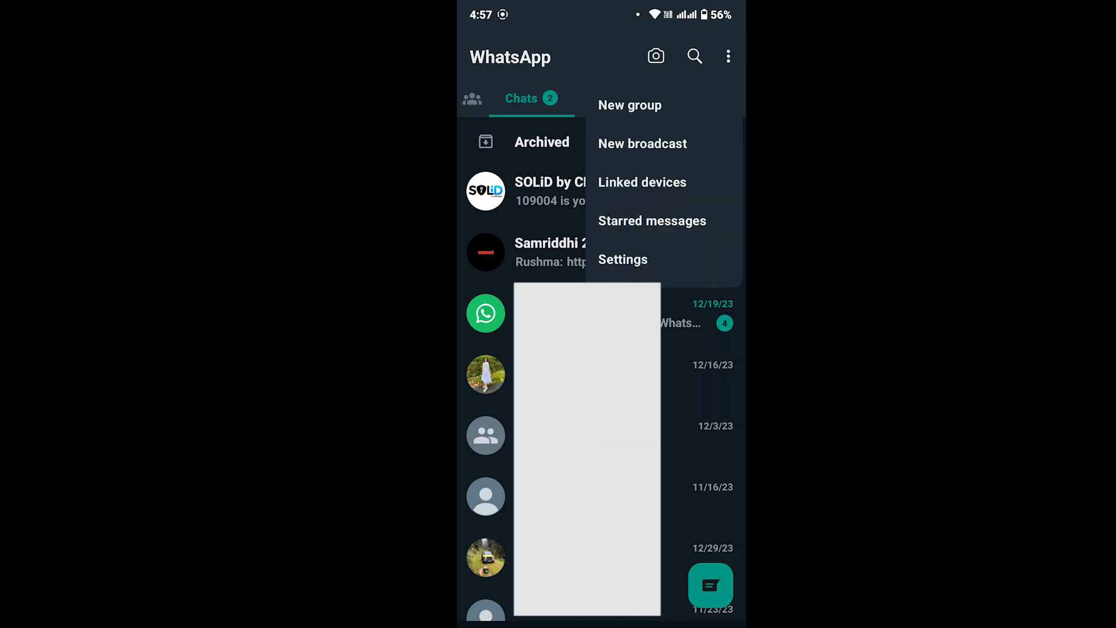
left_click(622, 259)
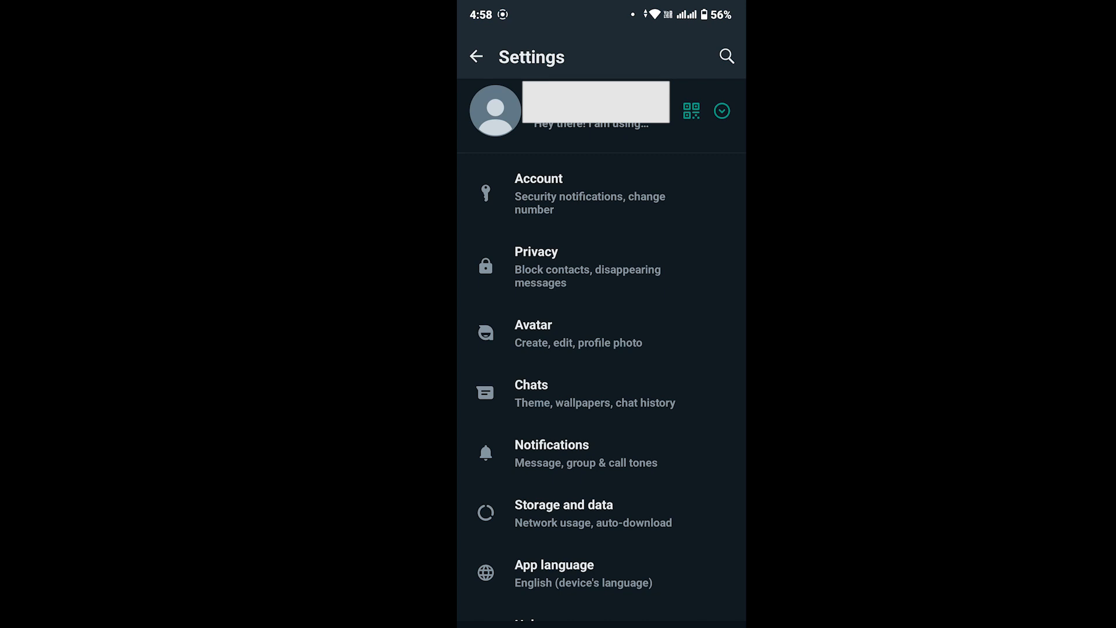
left_click(536, 267)
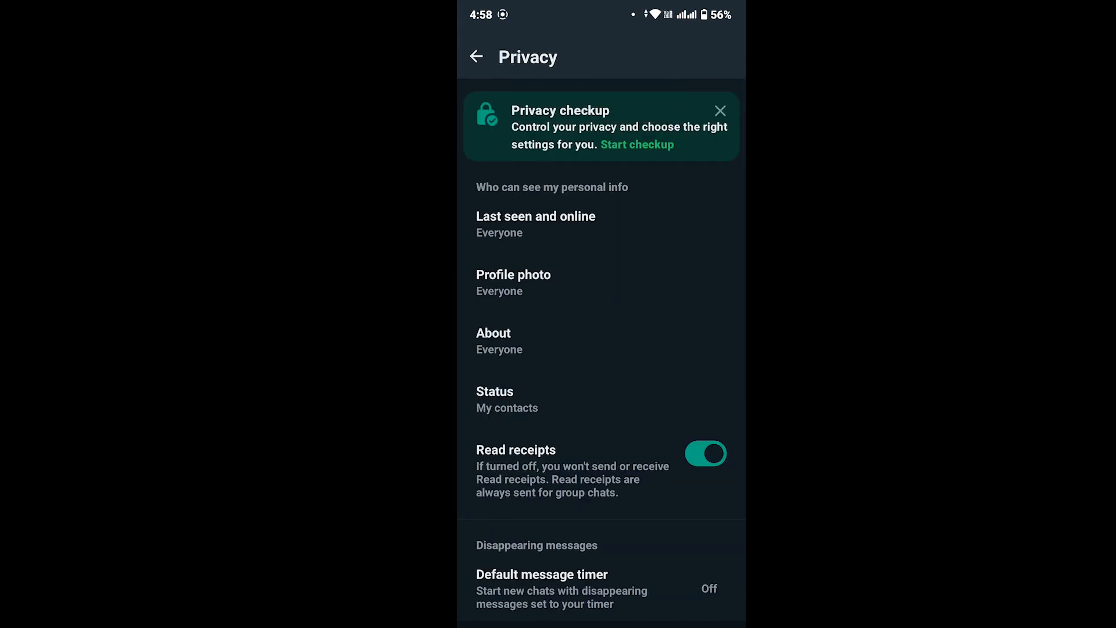
left_click(535, 223)
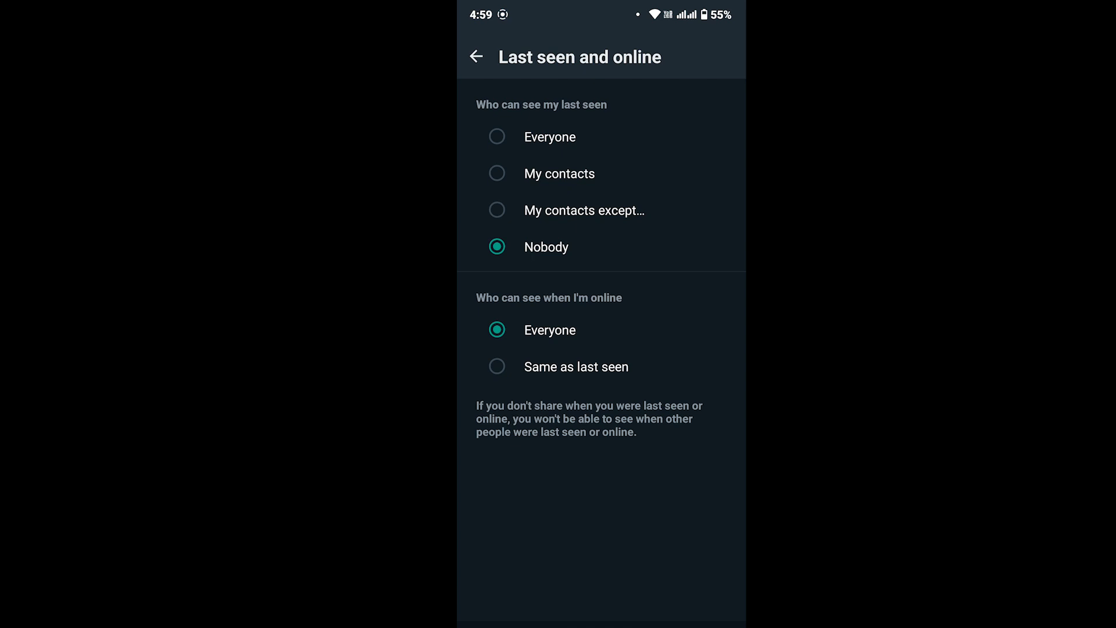
Set online visibility to 'Same as last seen' so online status stays hidden
left_click(497, 366)
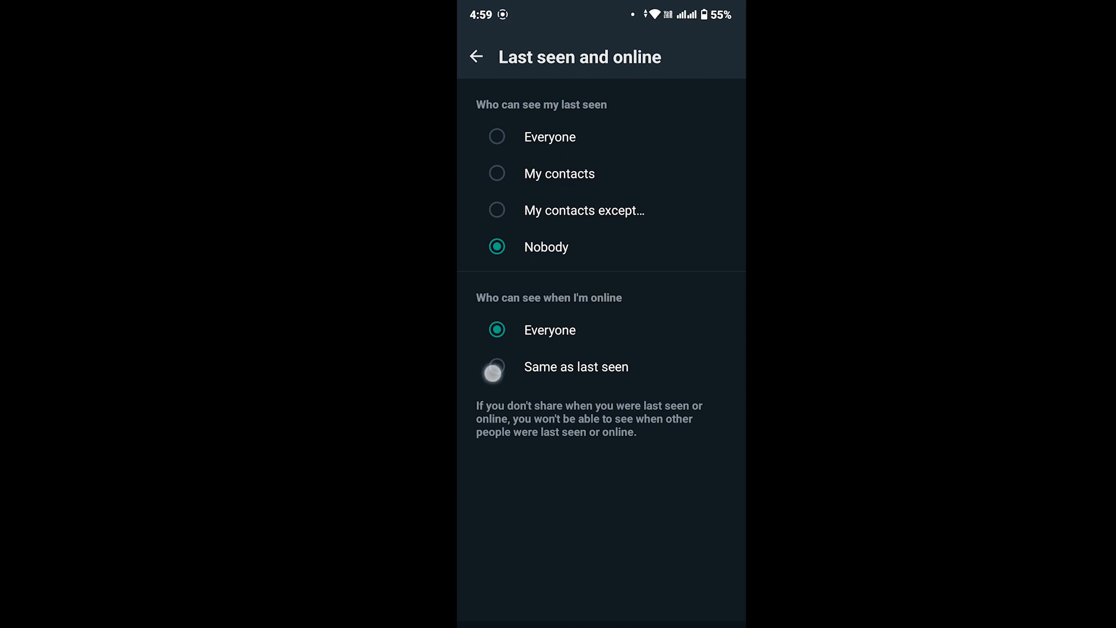
left_click(497, 367)
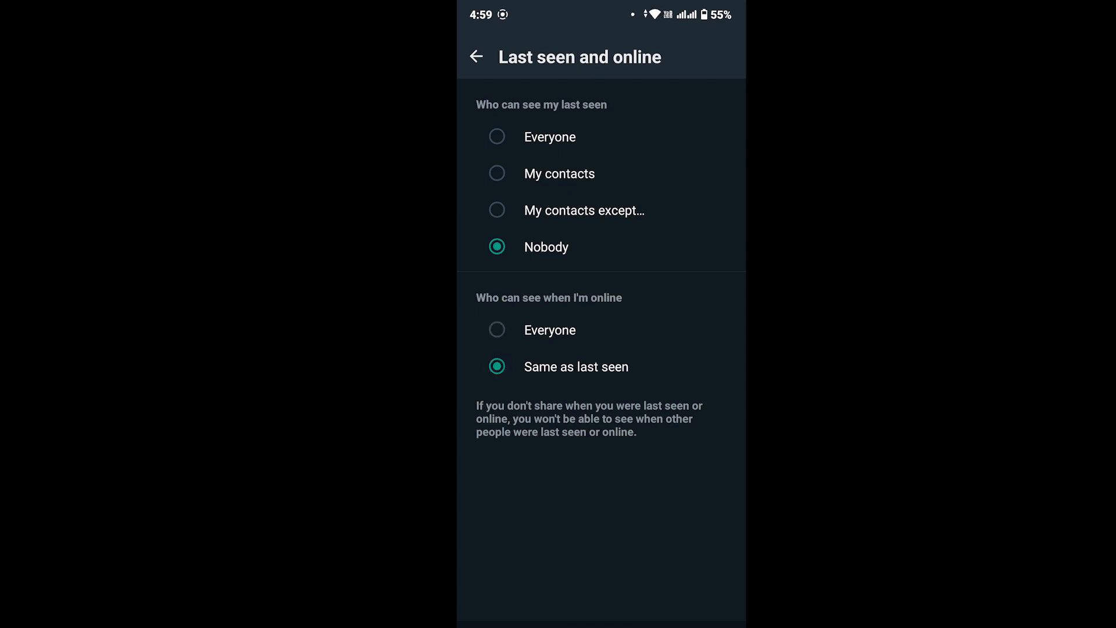